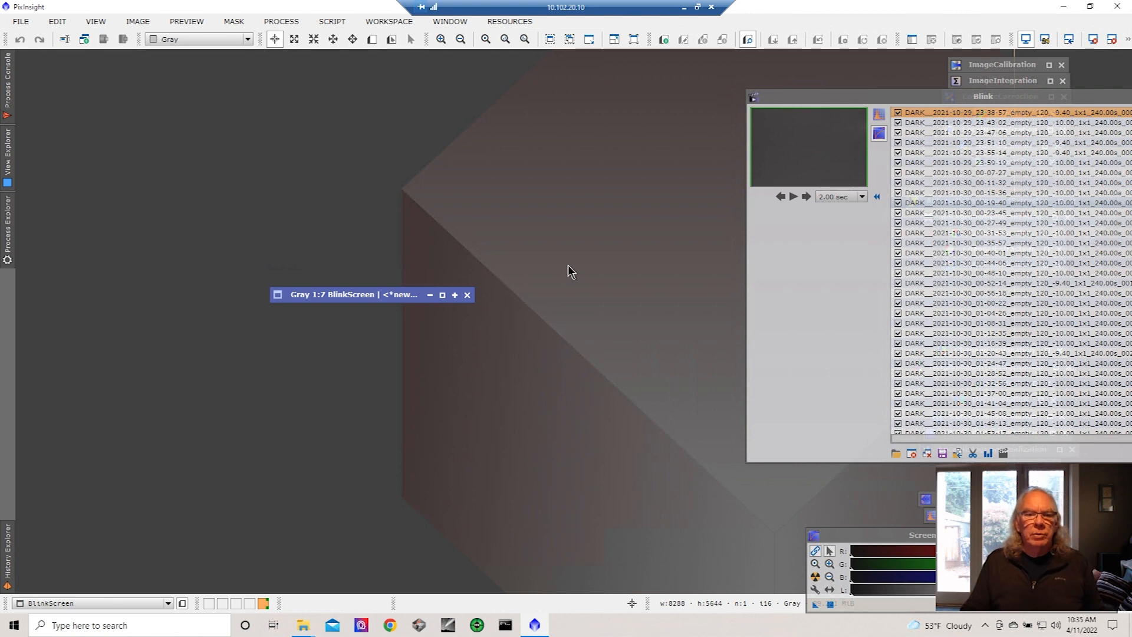
mouse_move(428, 302)
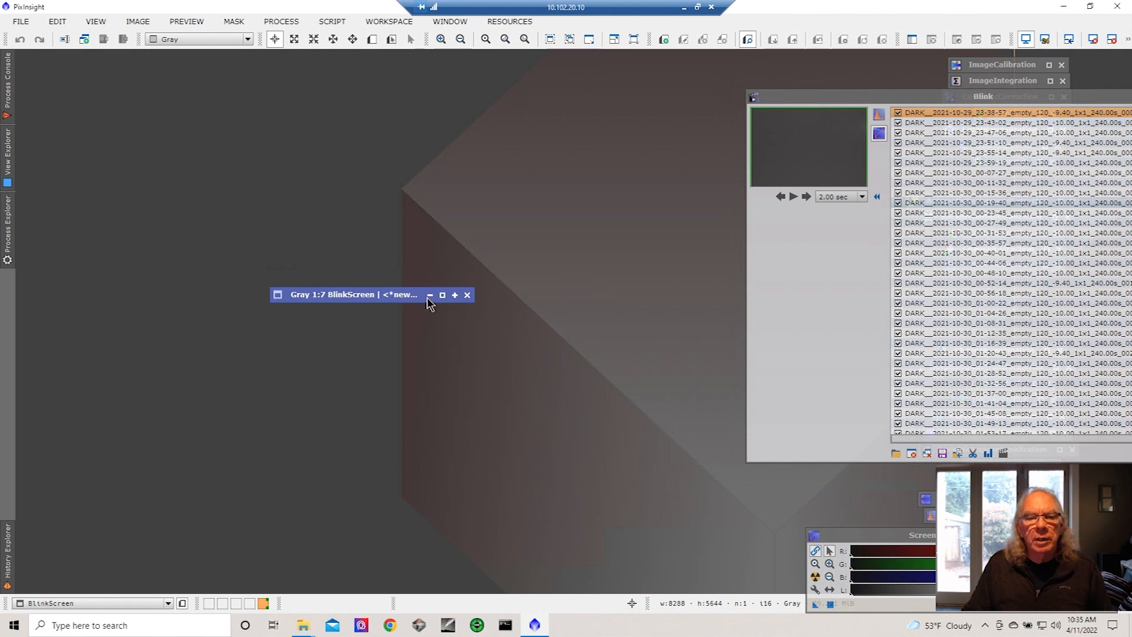
mouse_move(443, 301)
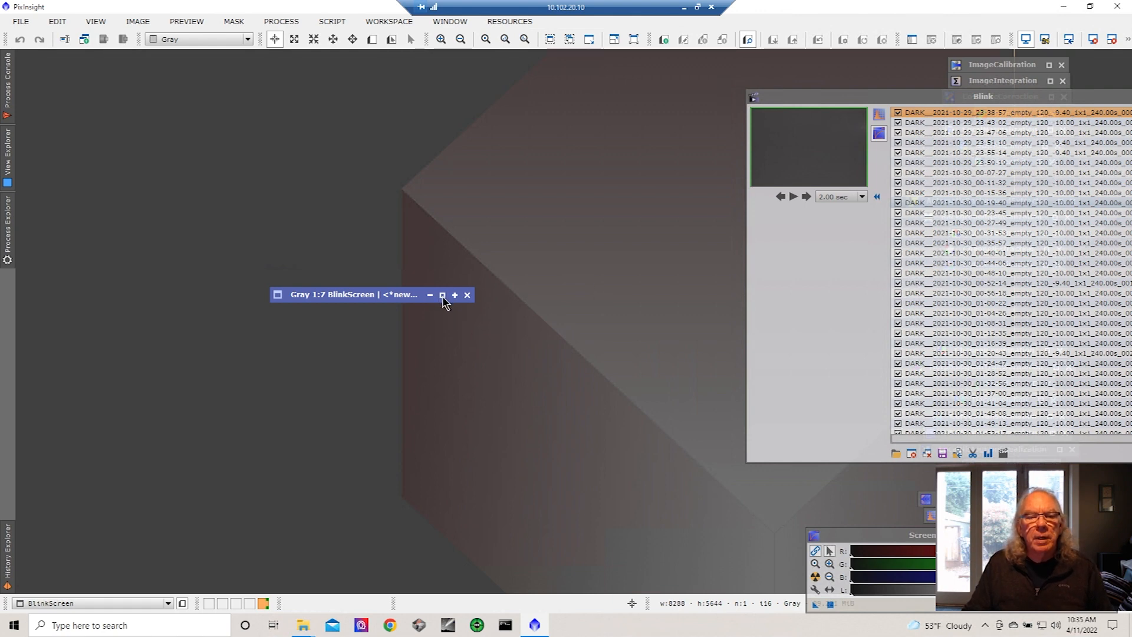
Restore the collapsed BlinkScreen window so the dark frame fills the view.
left_click(442, 295)
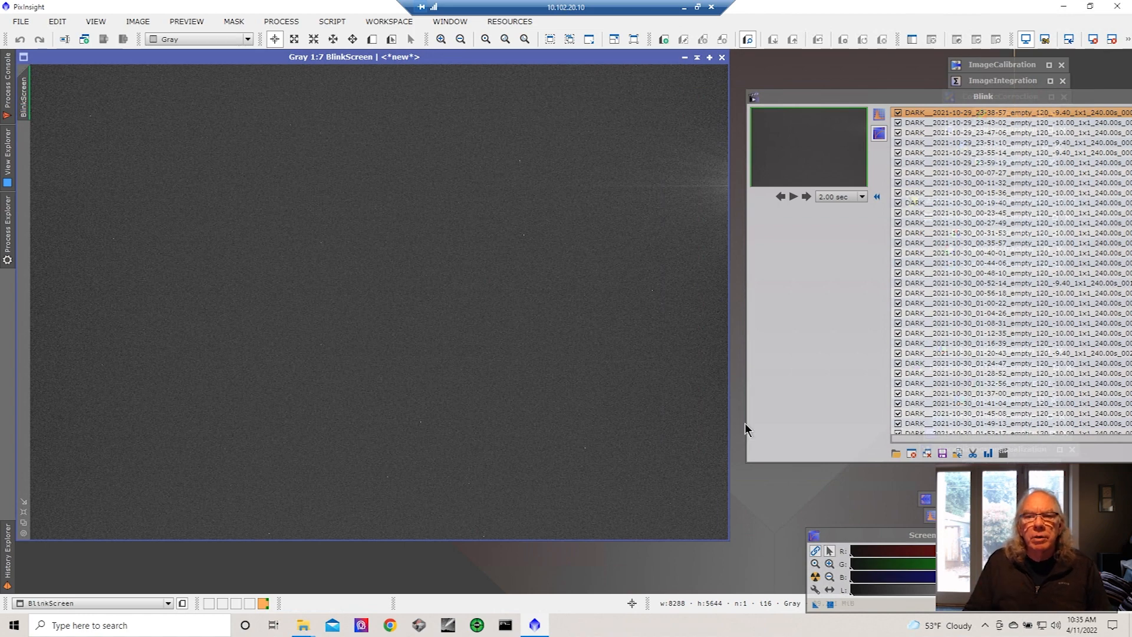
mouse_move(736, 94)
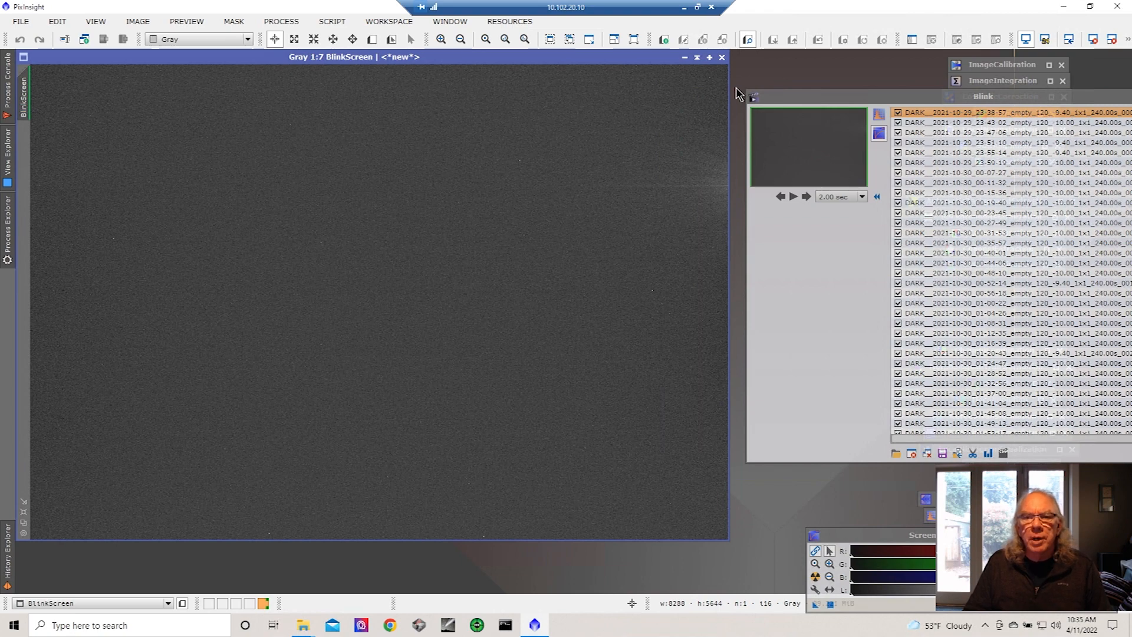
mouse_move(758, 287)
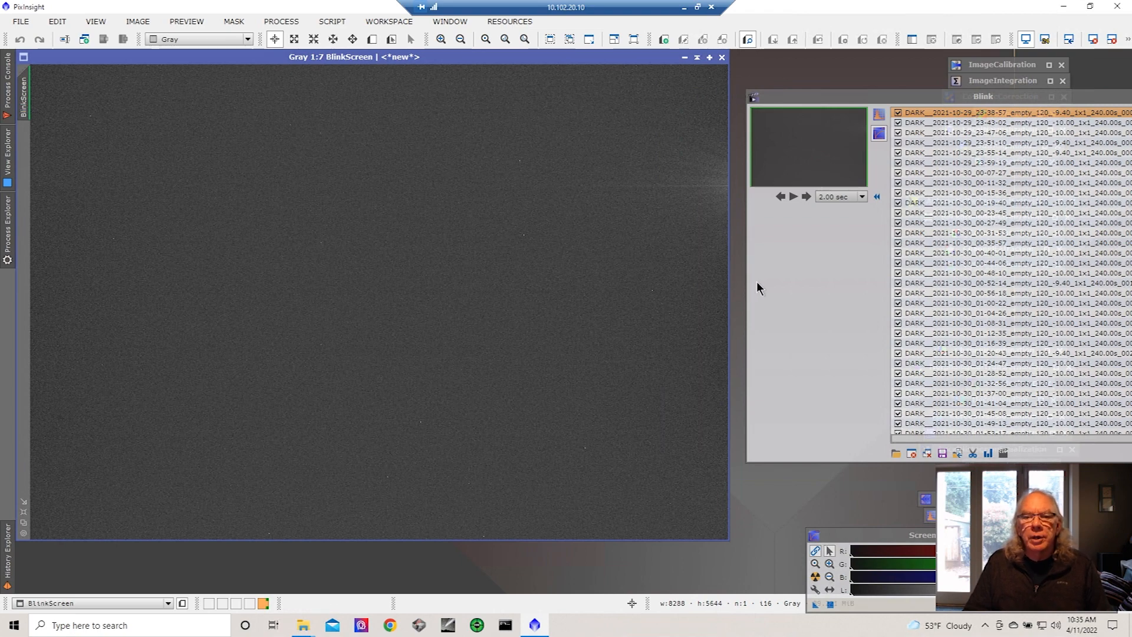
mouse_move(708, 90)
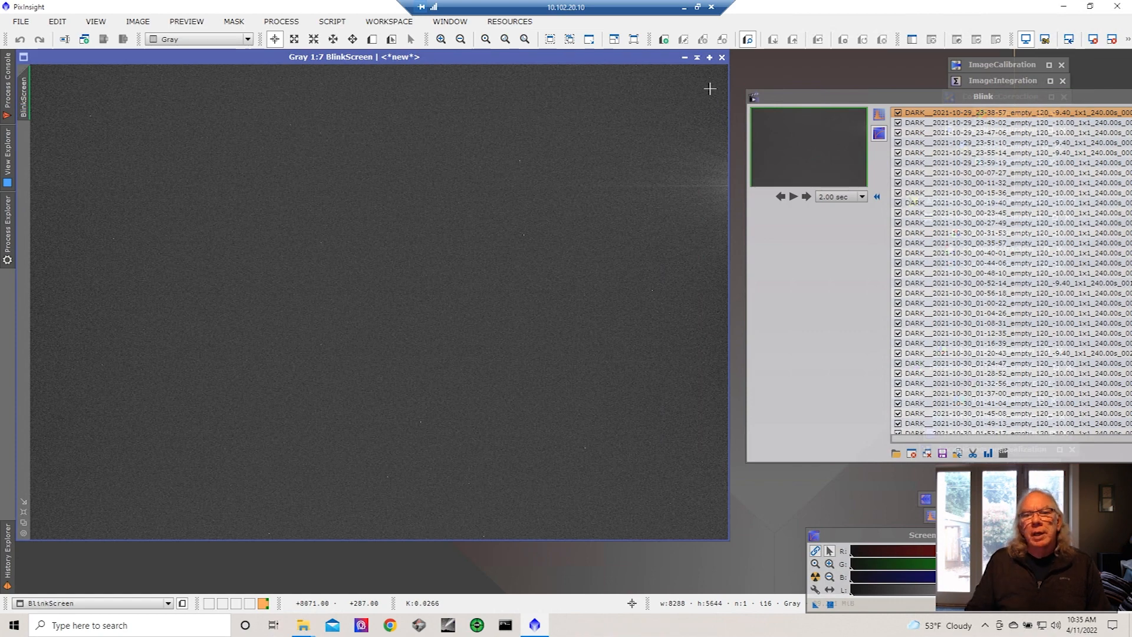
mouse_move(705, 150)
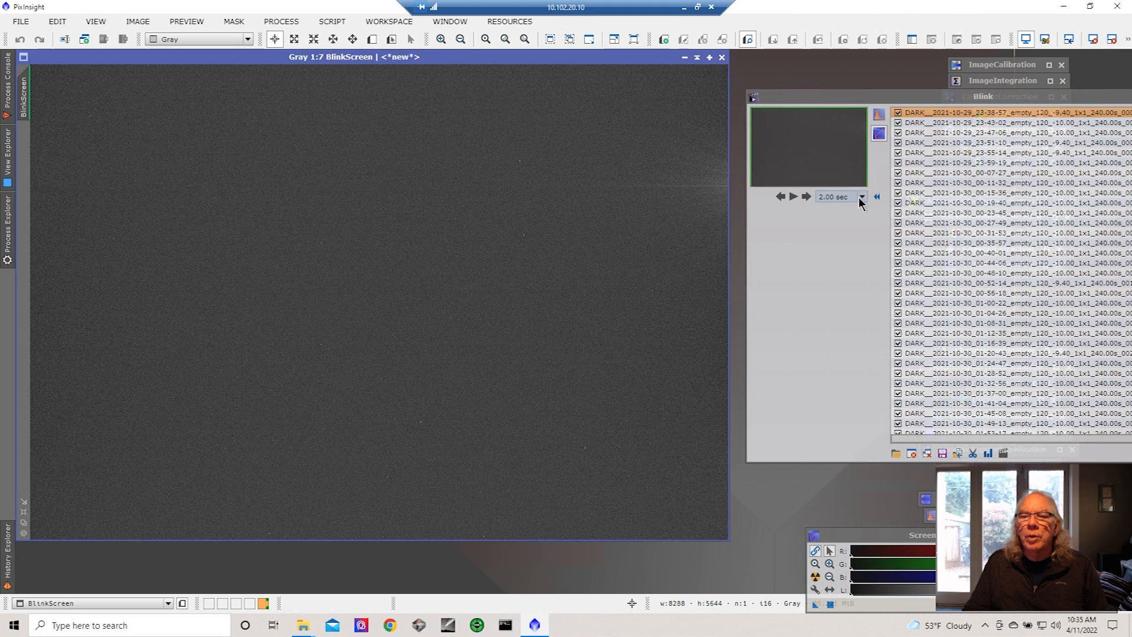
Blink the ASI294MM dark frames at a 0.05 sec interval, then pause the animation.
left_click(859, 197)
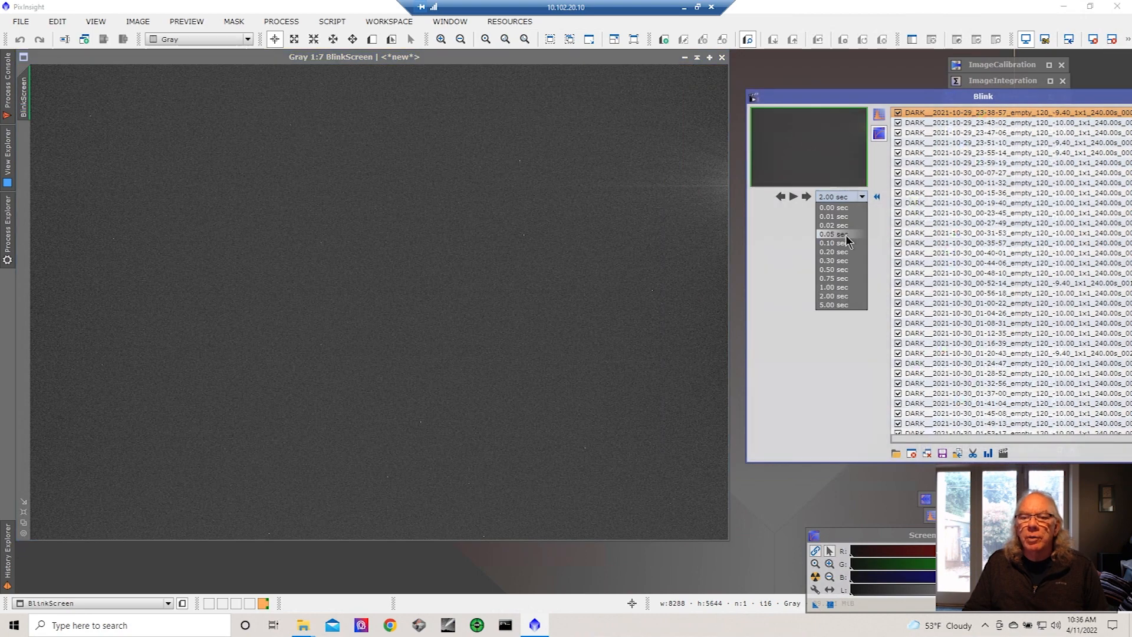
left_click(833, 233)
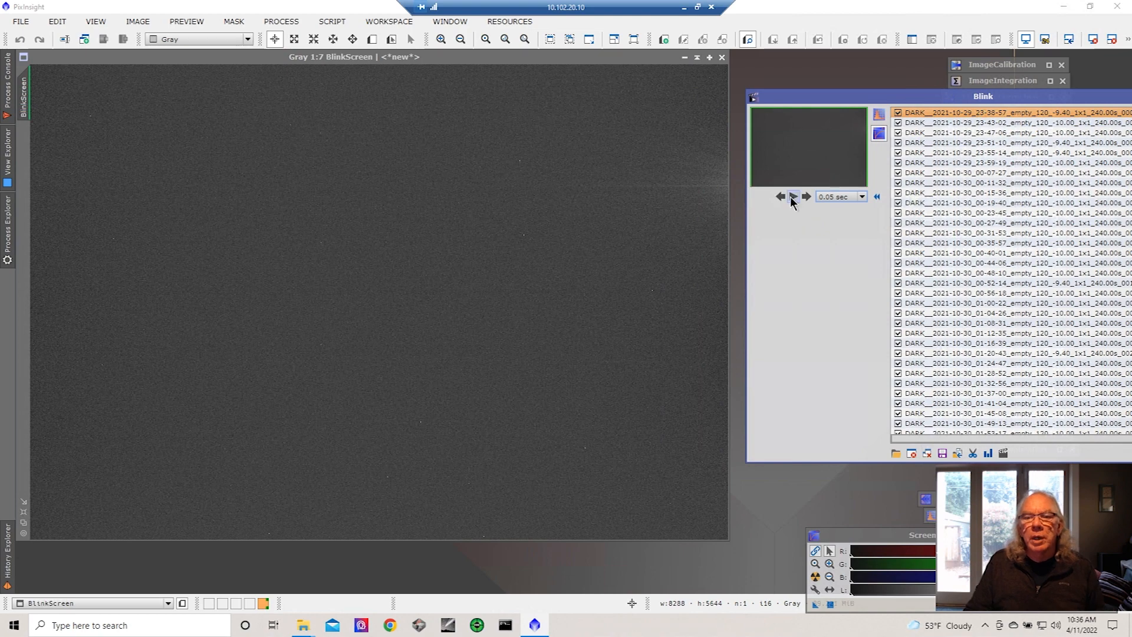
left_click(792, 197)
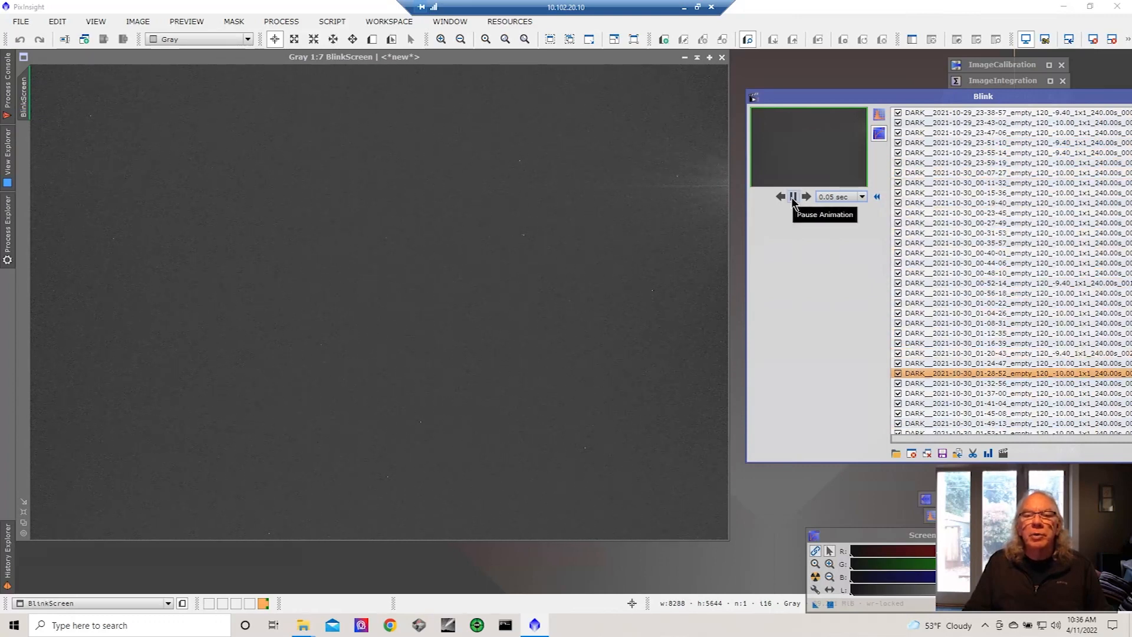
left_click(792, 196)
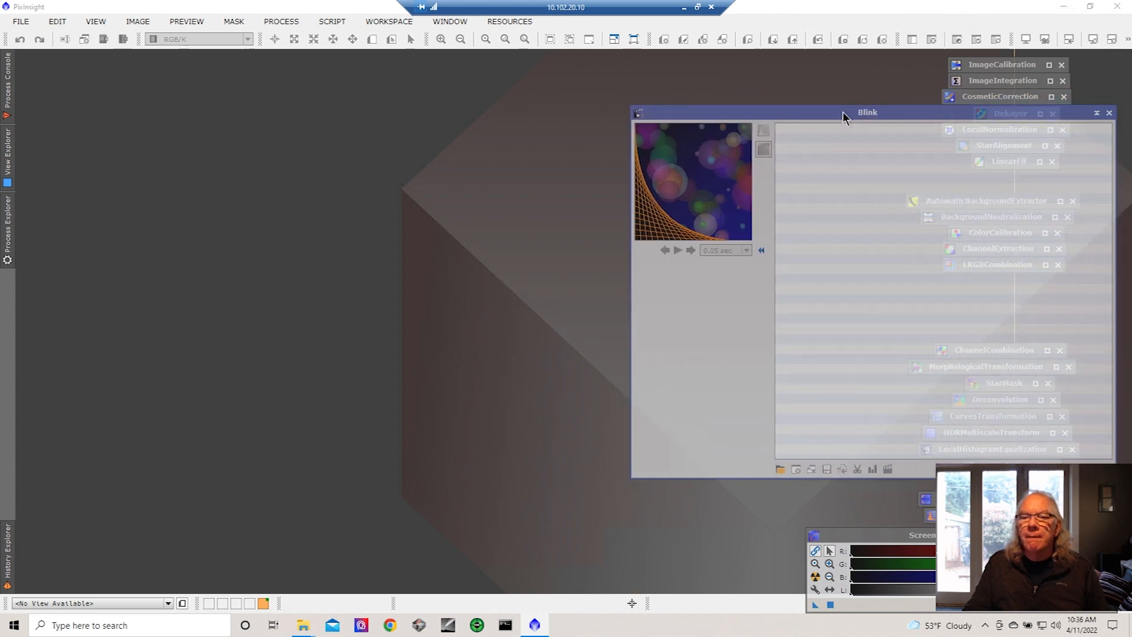
Start adding files to Blink, browsing into 2022 PixInsight Projects\M 101 then back to the C drive.
left_click_drag(866, 112, 773, 96)
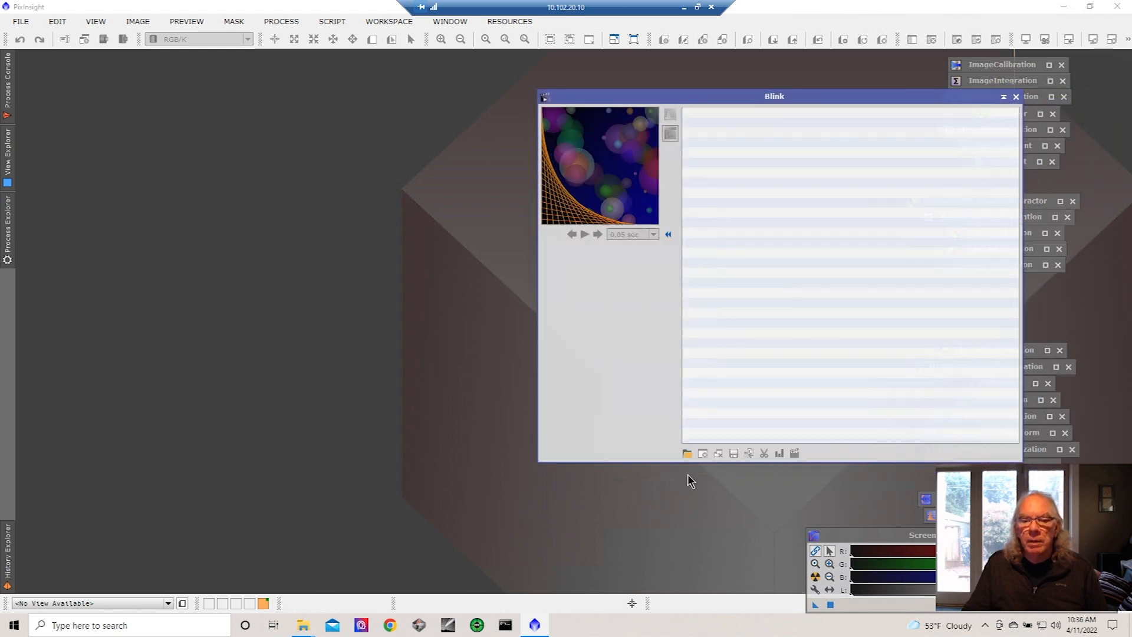
left_click(686, 452)
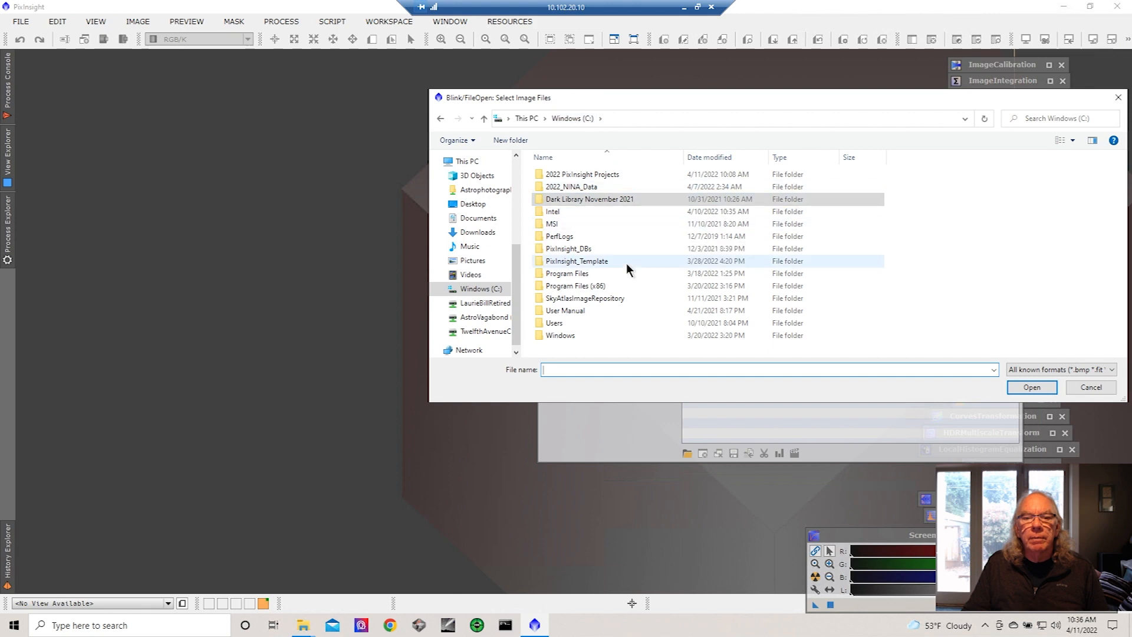
double_click(580, 174)
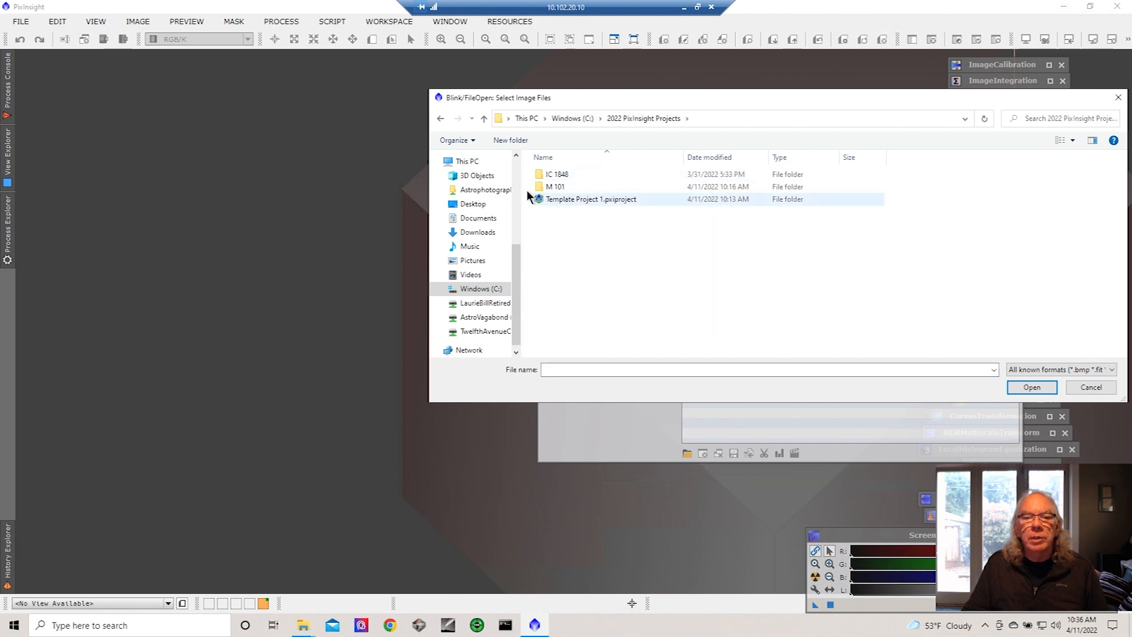
double_click(555, 187)
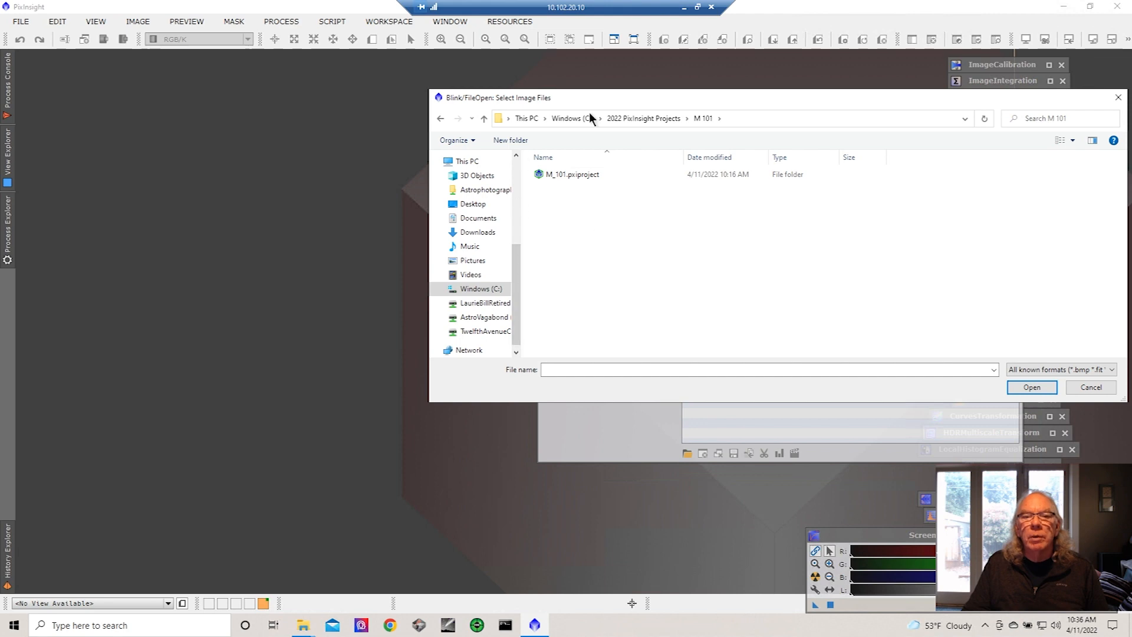
left_click(565, 118)
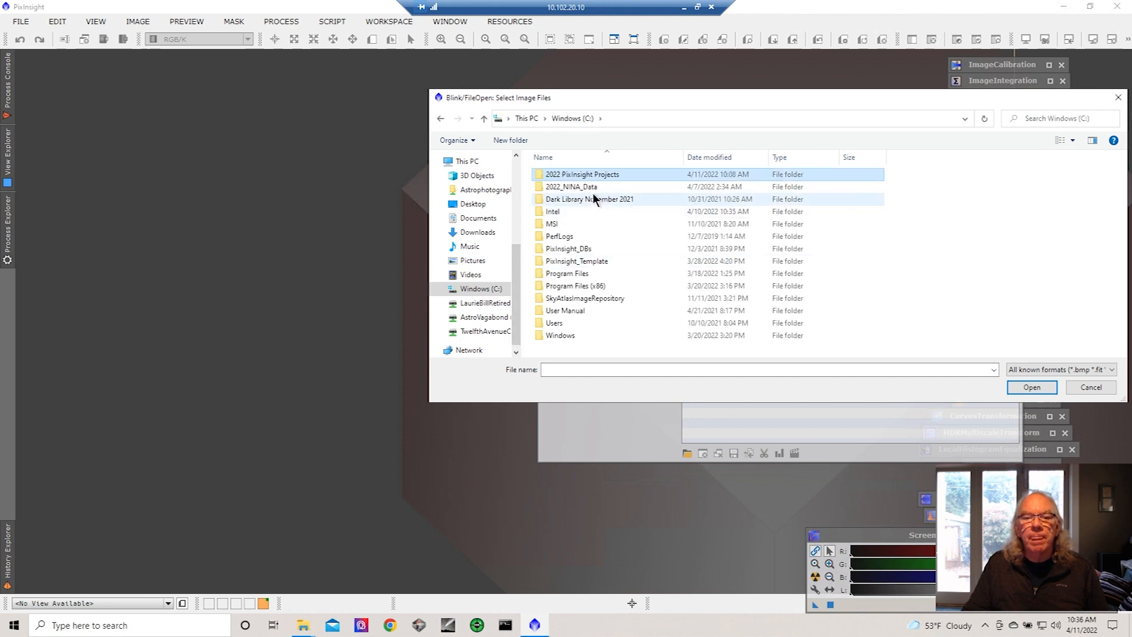
Navigate to C:\2022_NINA_Data\Pinwheel Galaxy\DARK to select its dark frames.
double_click(570, 187)
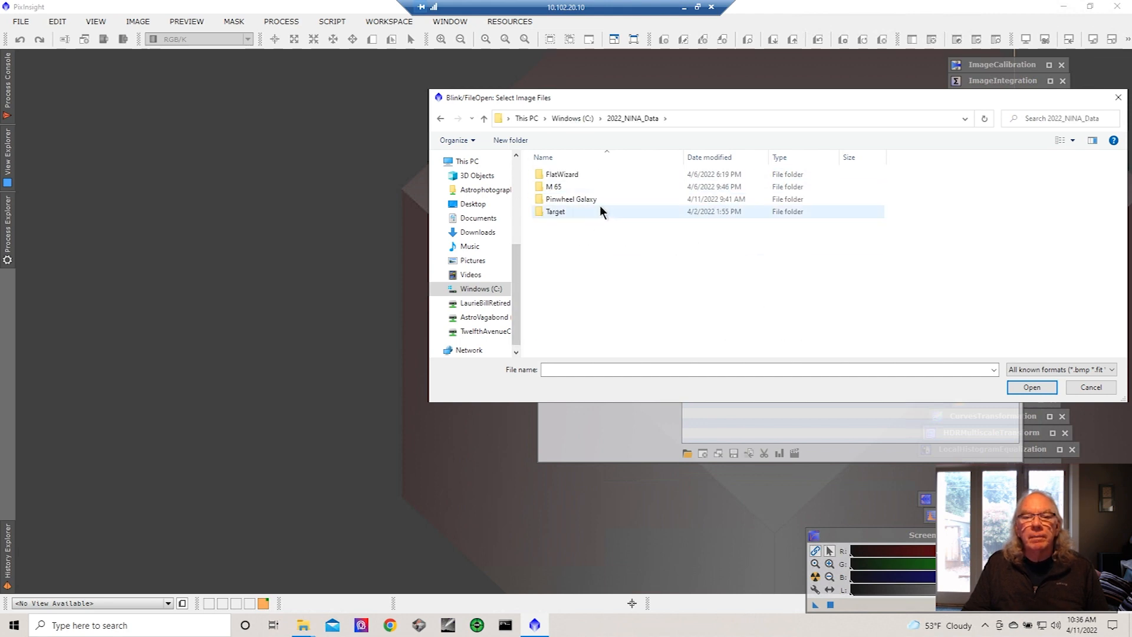
double_click(570, 199)
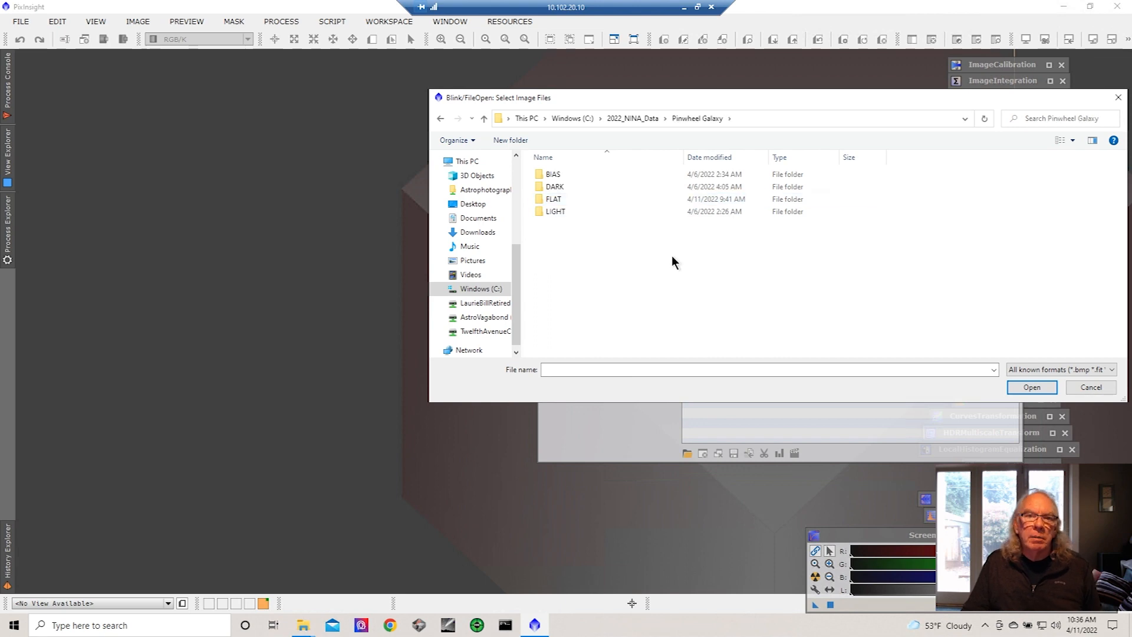
mouse_move(655, 251)
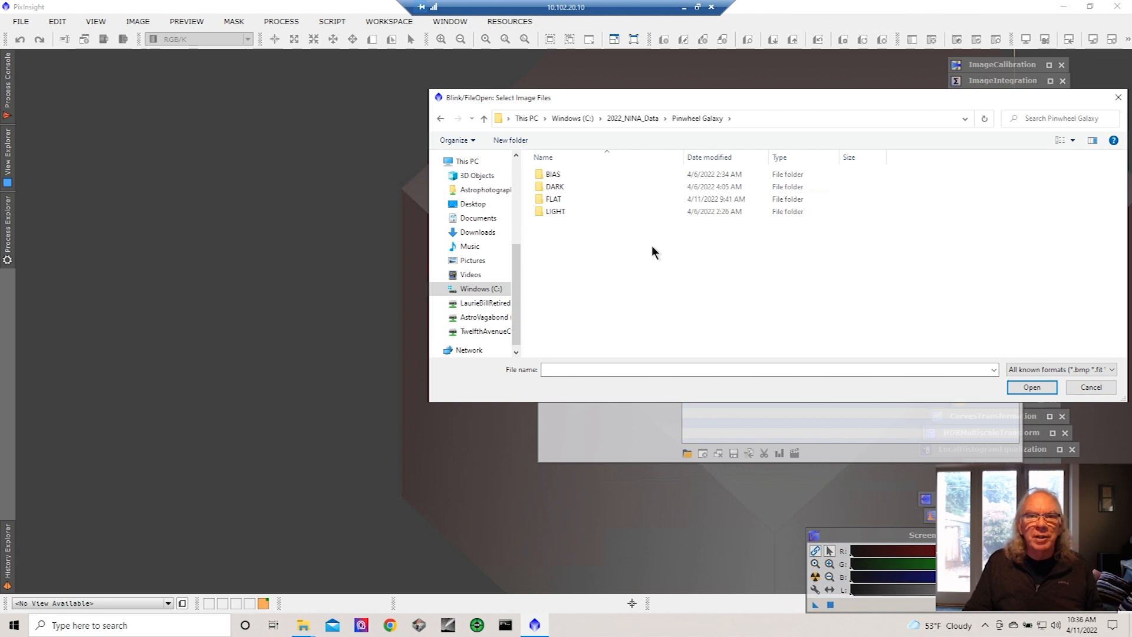
mouse_move(677, 281)
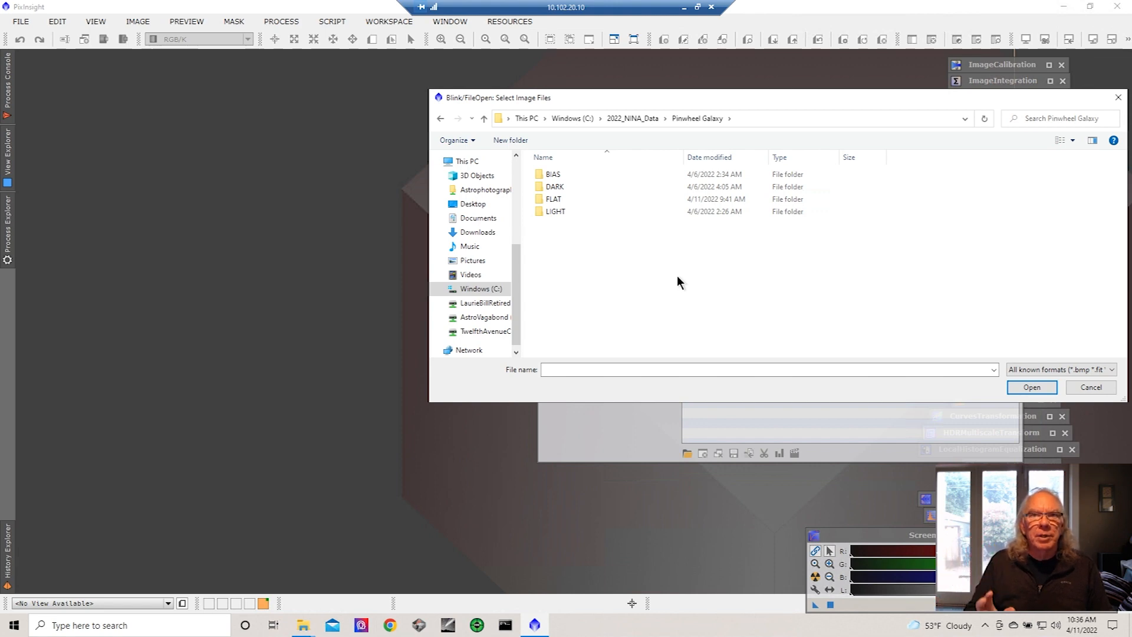
mouse_move(602, 233)
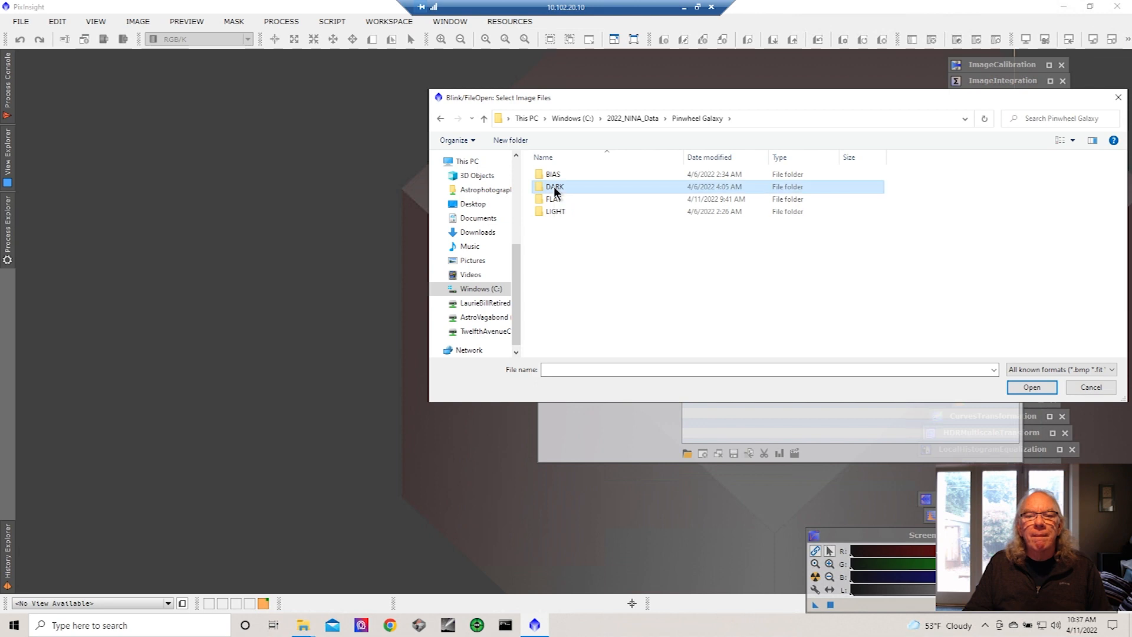
double_click(555, 186)
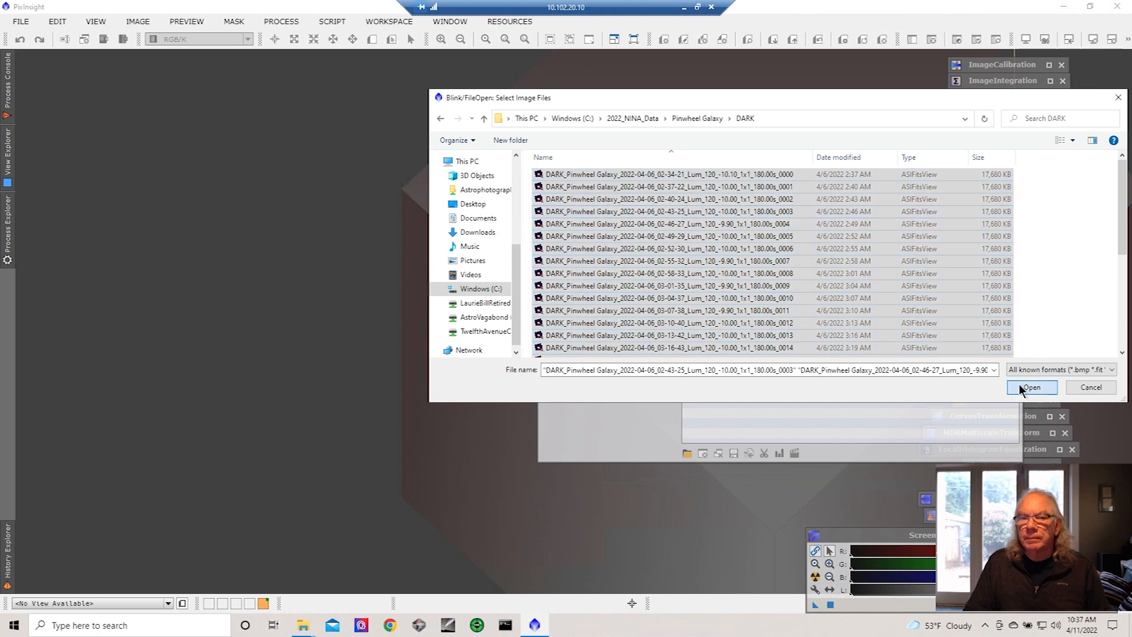
Load the thirty selected Pinwheel Galaxy darks into Blink, showing the first frame.
left_click(1030, 387)
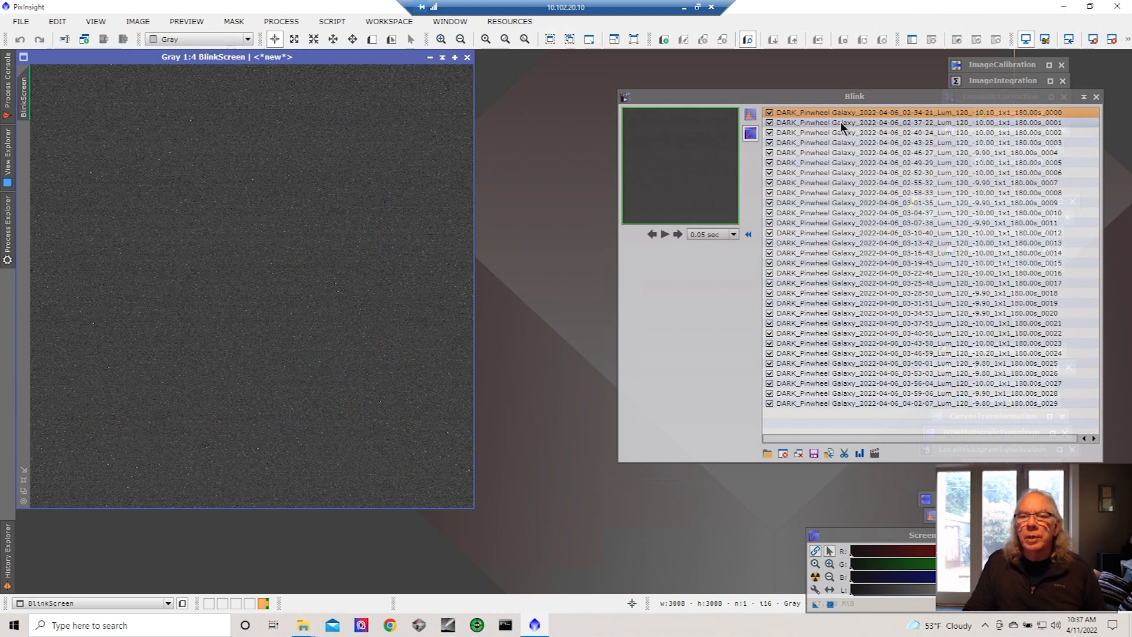
left_click_drag(854, 95, 809, 95)
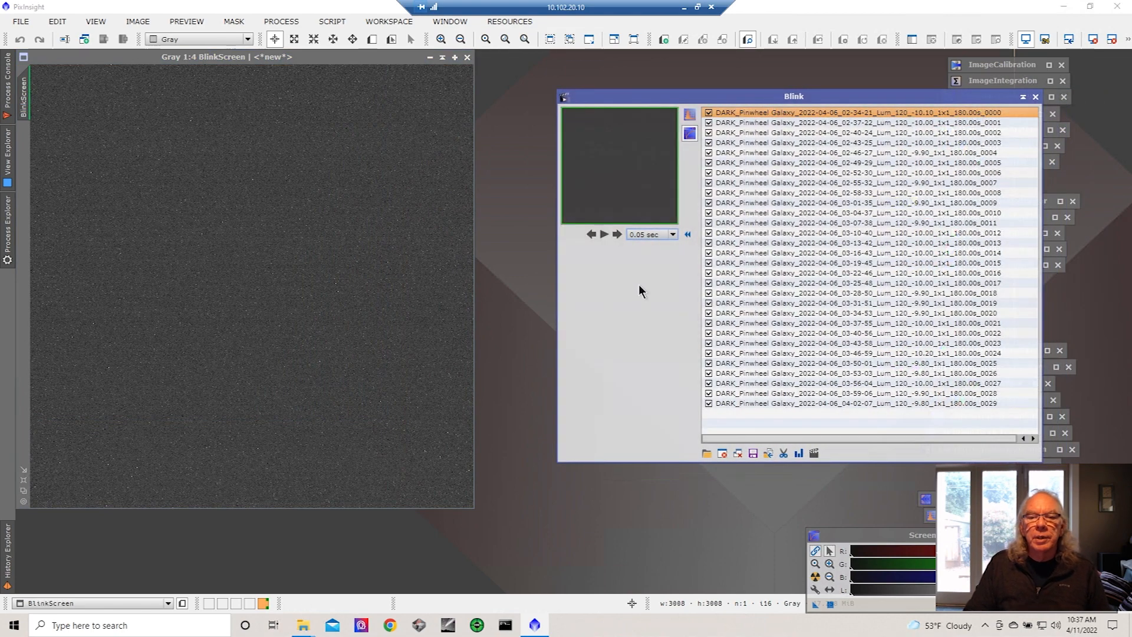
Play the Pinwheel Galaxy darks at 0.05 sec and pause the animation.
left_click(604, 234)
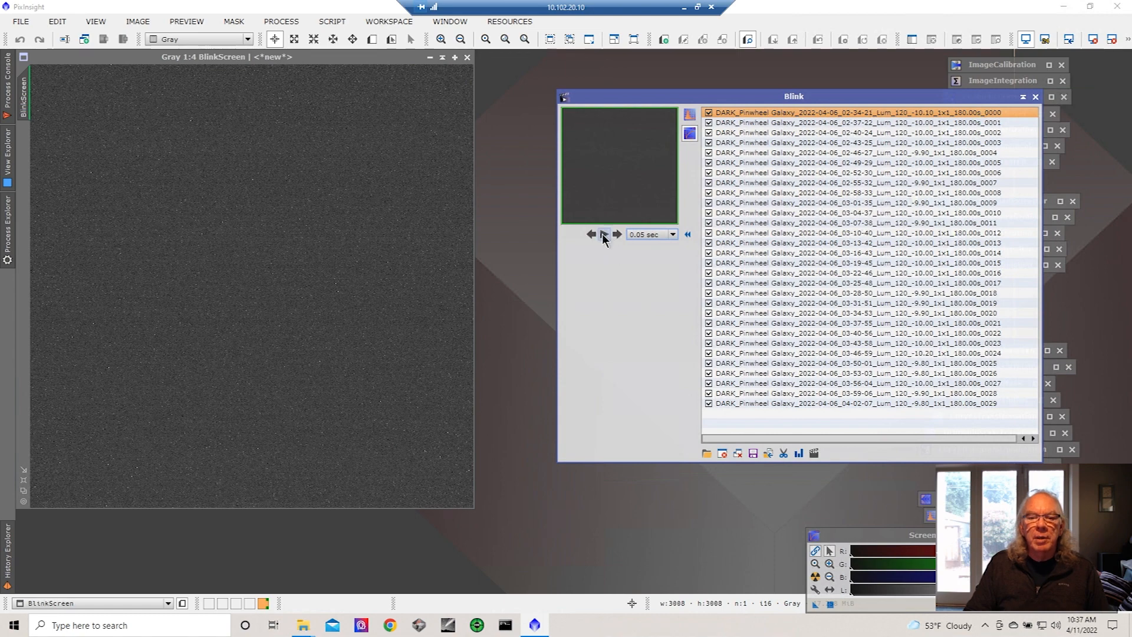
left_click(604, 233)
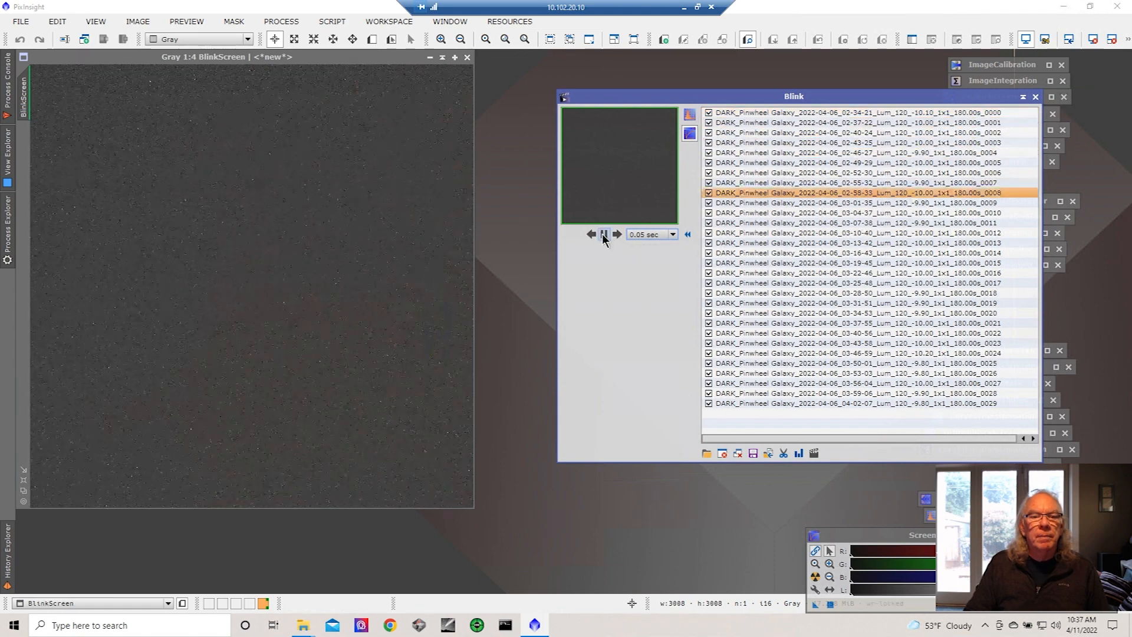
left_click(604, 234)
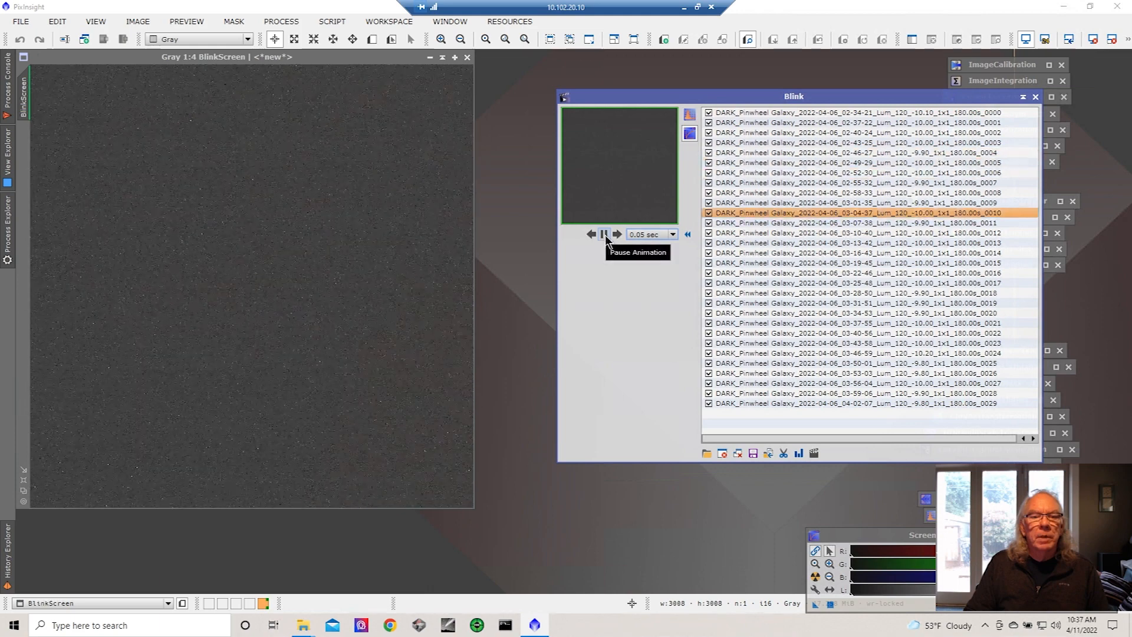
left_click(603, 234)
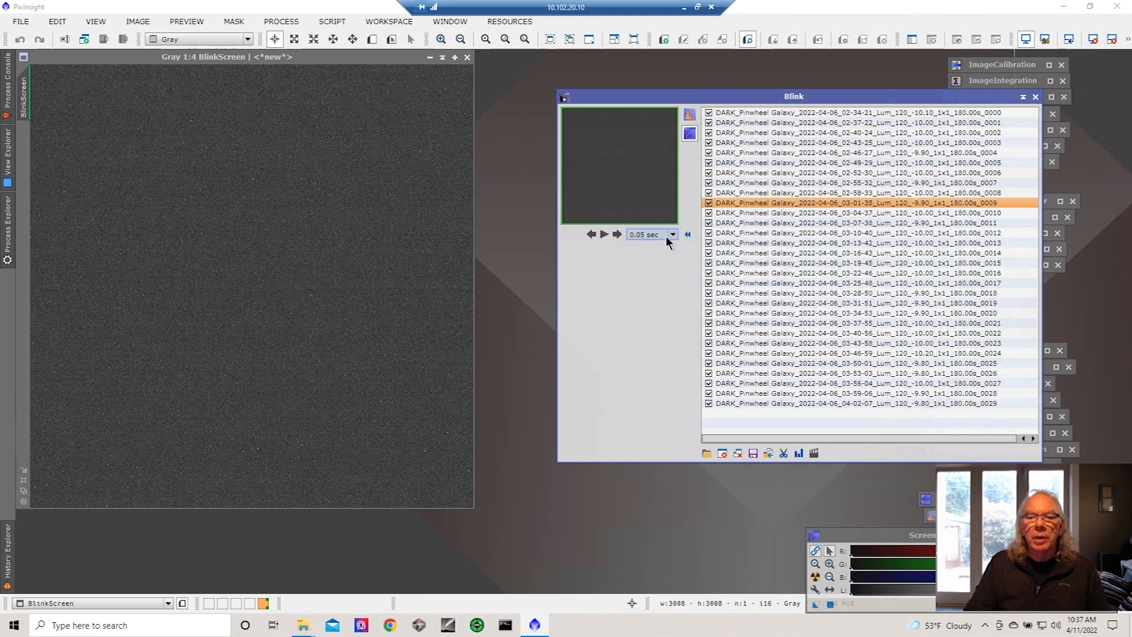
Step forward two frames to inspect individual darks, stopping on frame 0011.
left_click(616, 234)
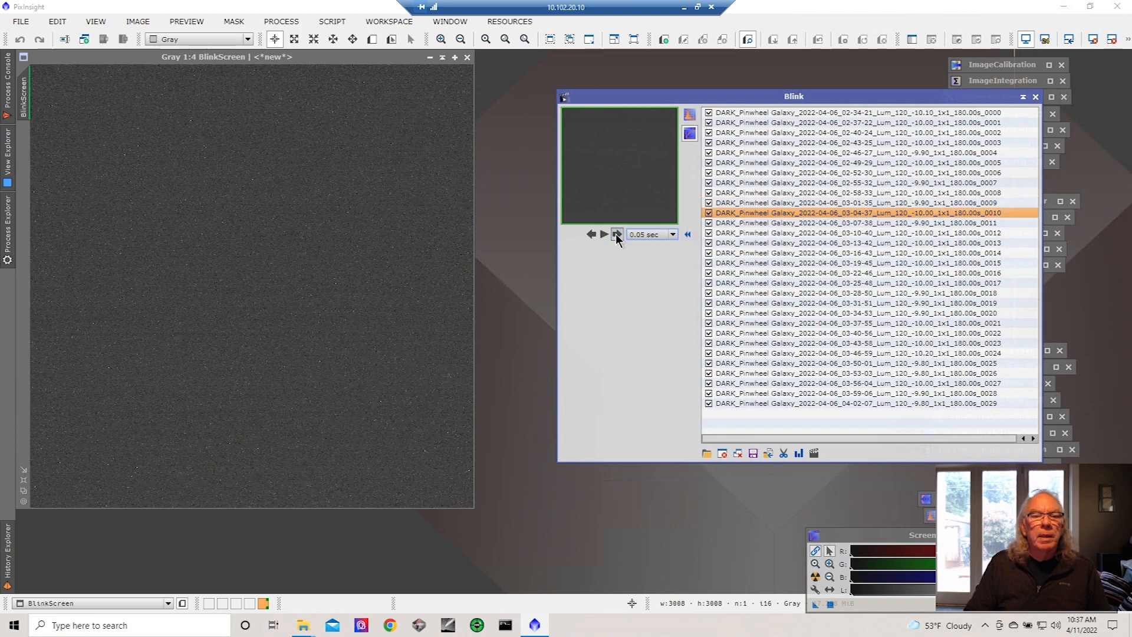
left_click(616, 234)
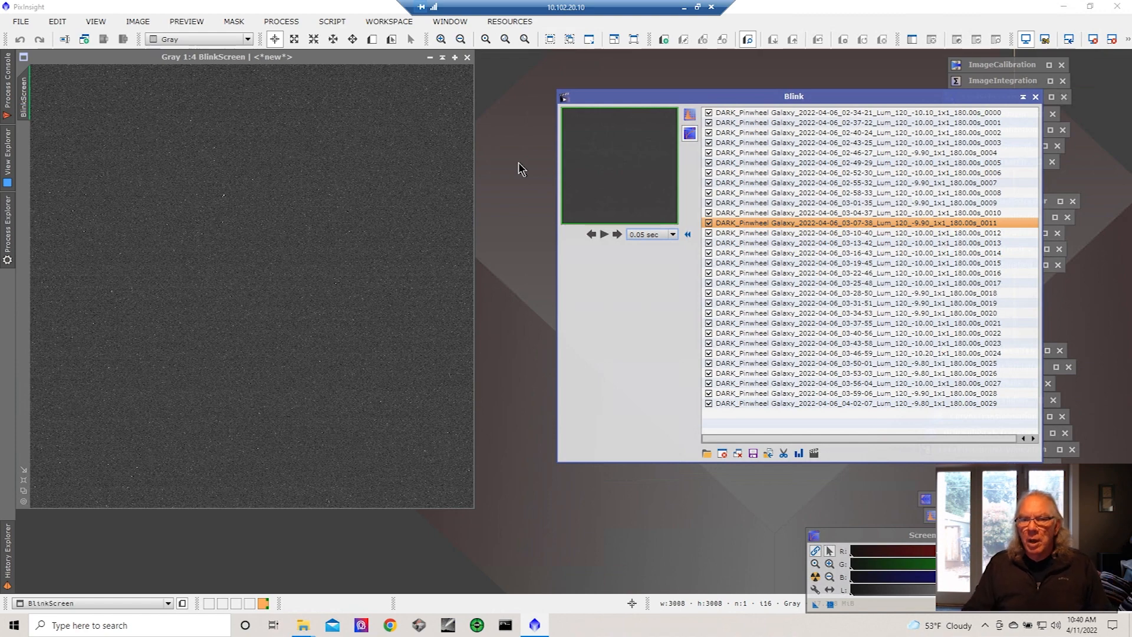
mouse_move(526, 219)
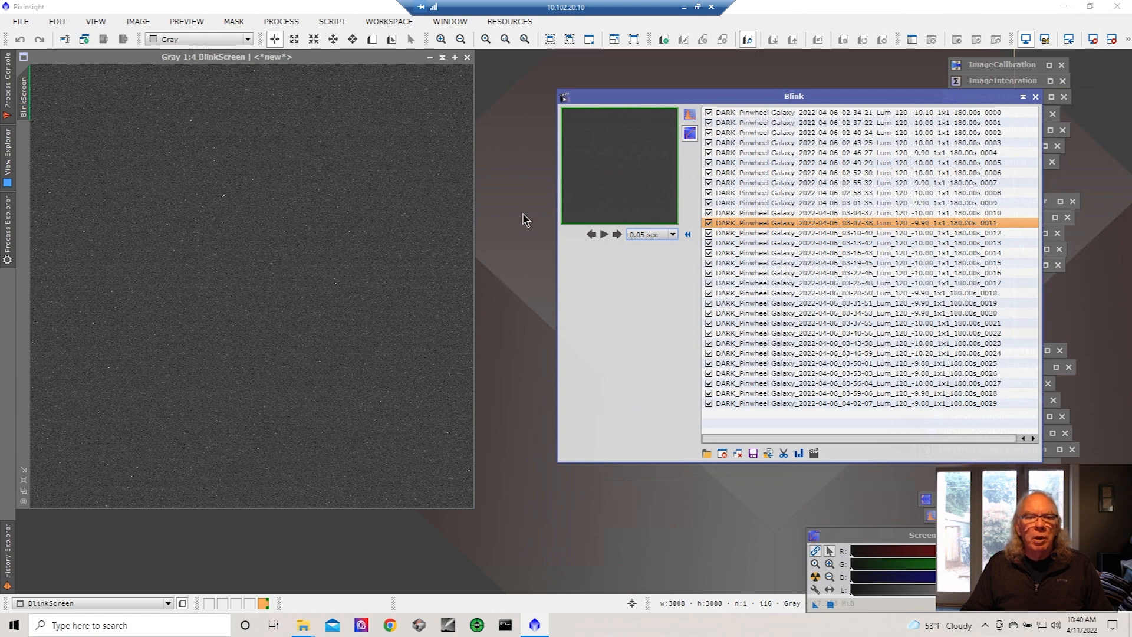